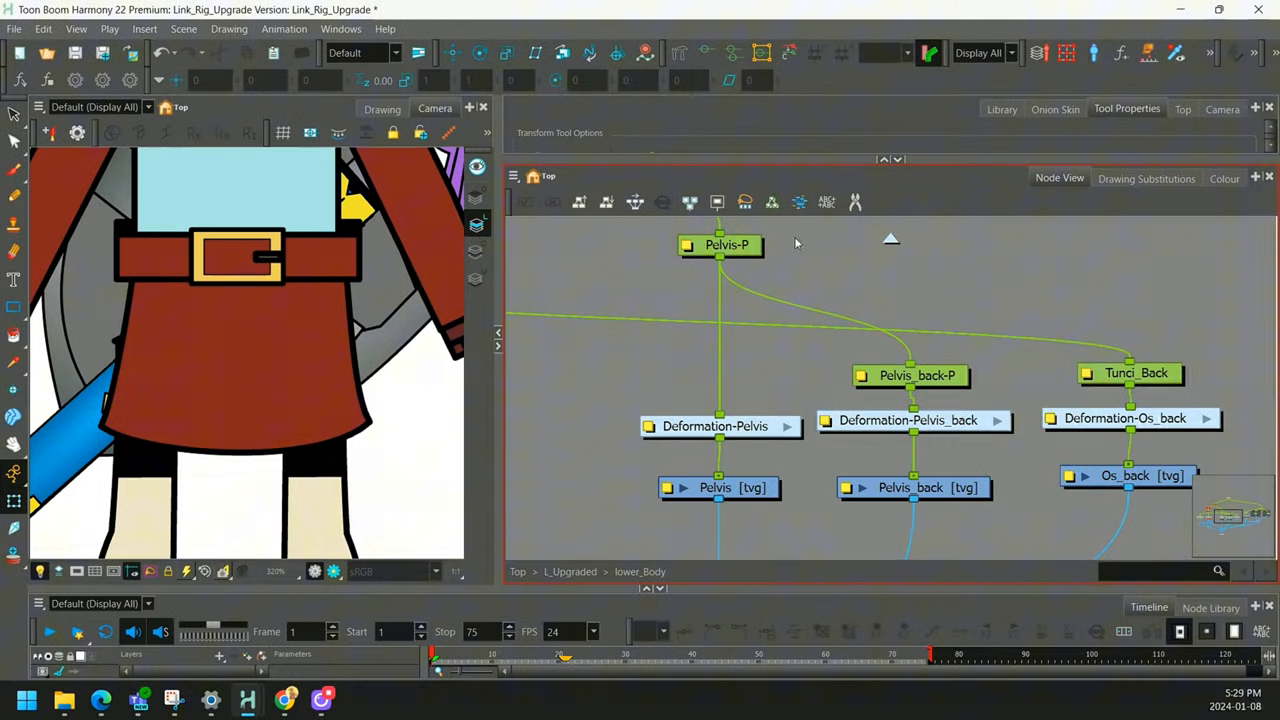
- Load THE_NIGHTKING scene, inspect the COLLARCUTTER nodes, and preview the collar in Render View
click(718, 488)
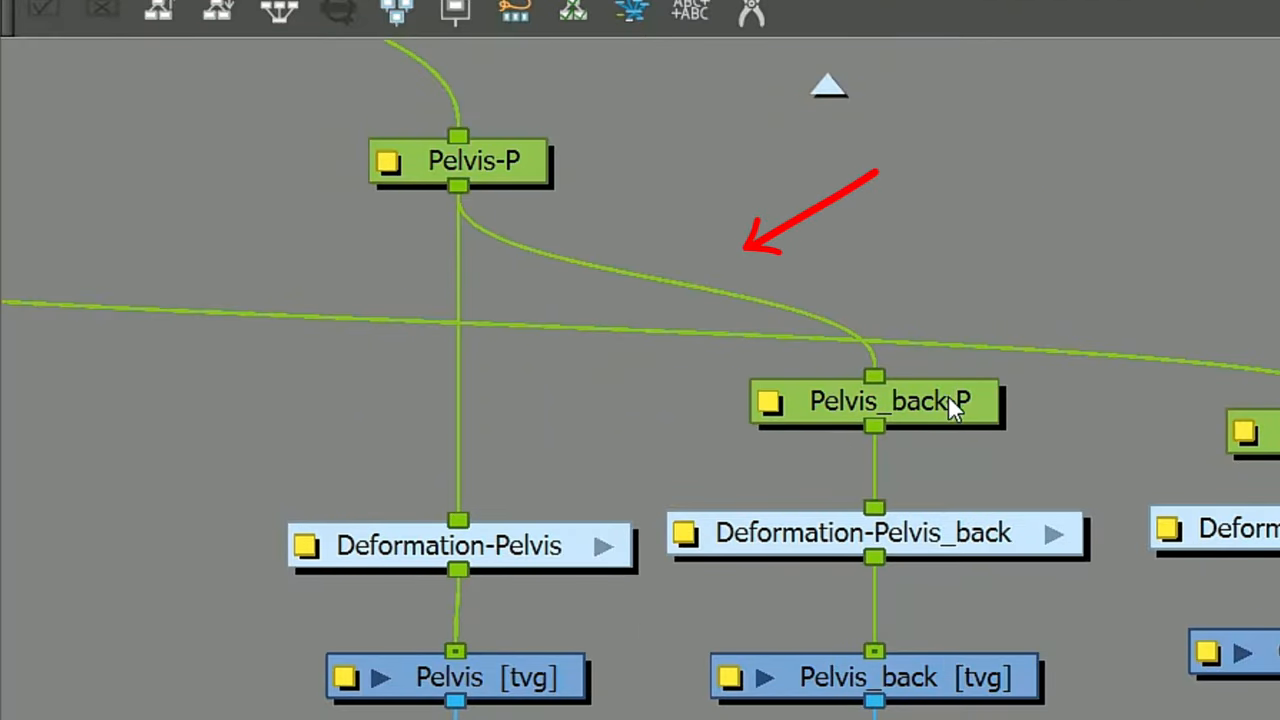
mouse_move(476, 716)
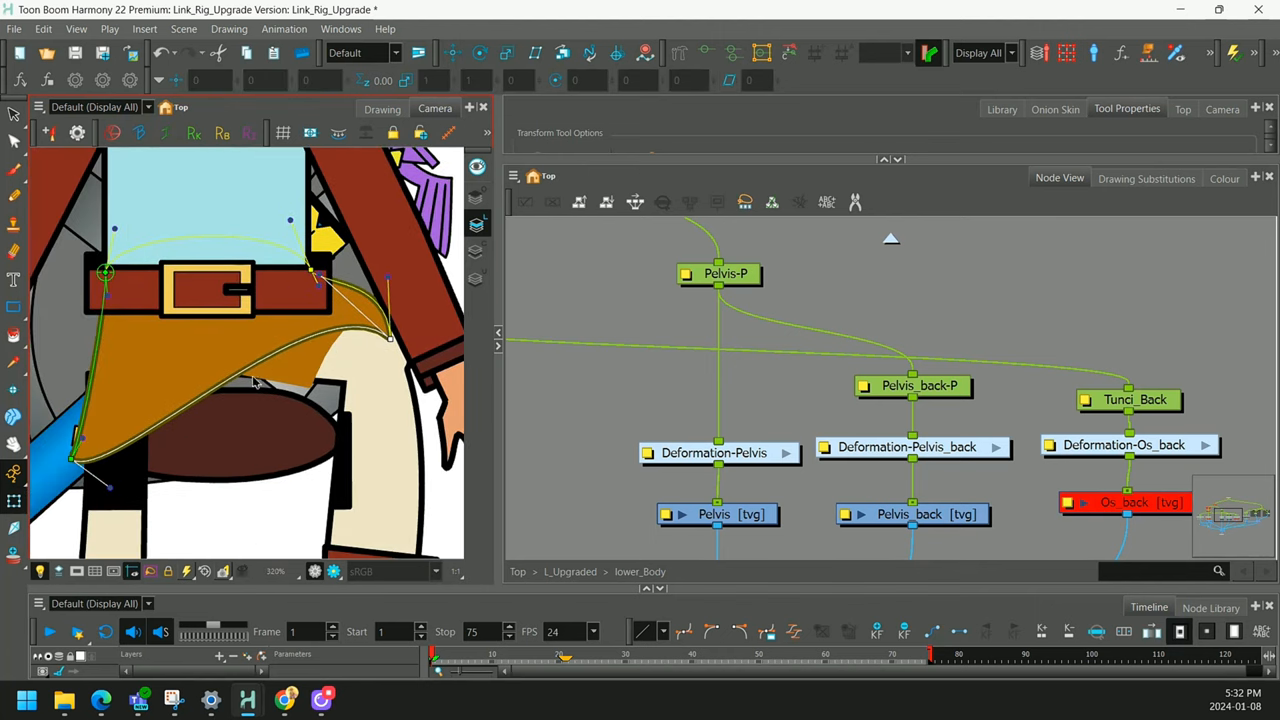
click(910, 512)
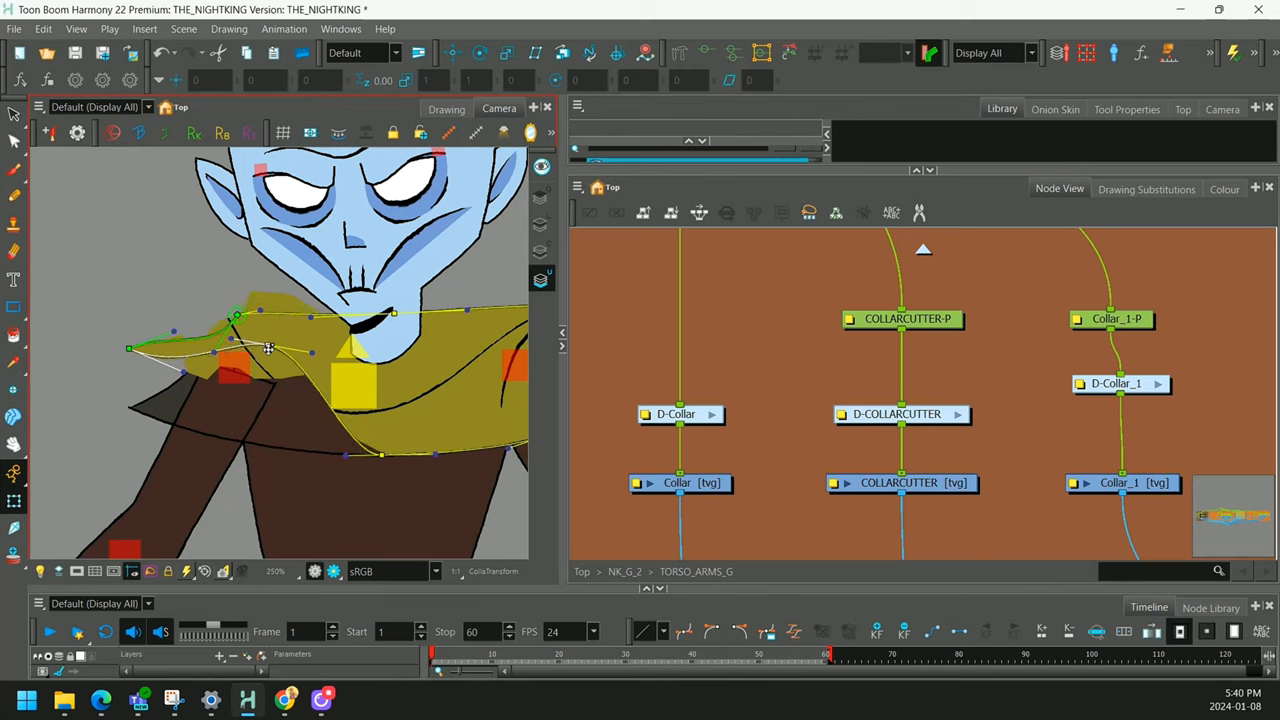
click(904, 318)
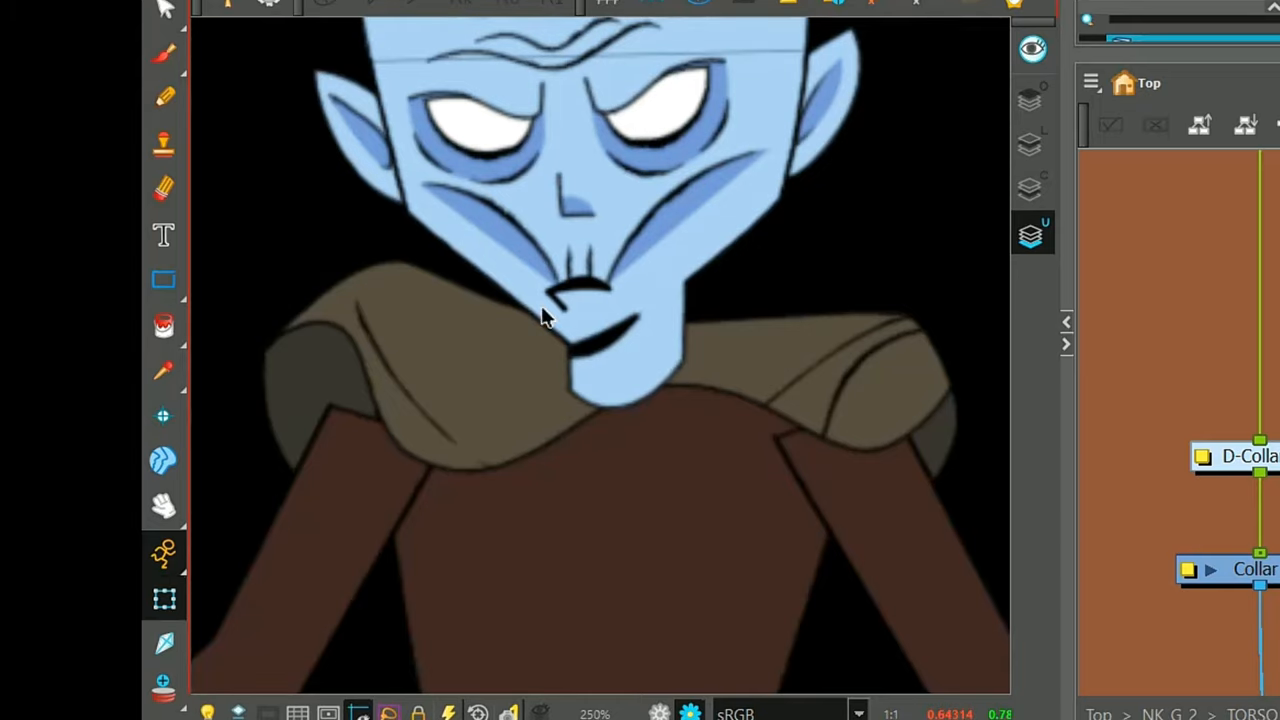
mouse_move(750, 350)
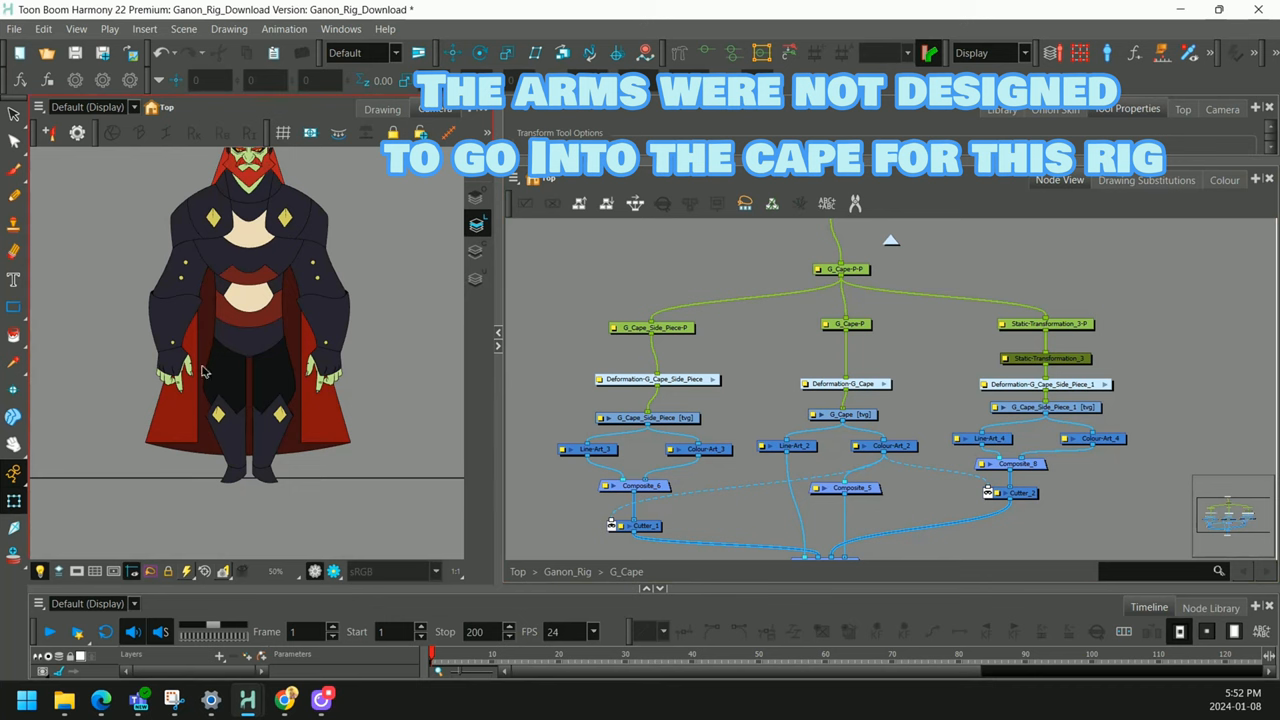
mouse_move(284, 364)
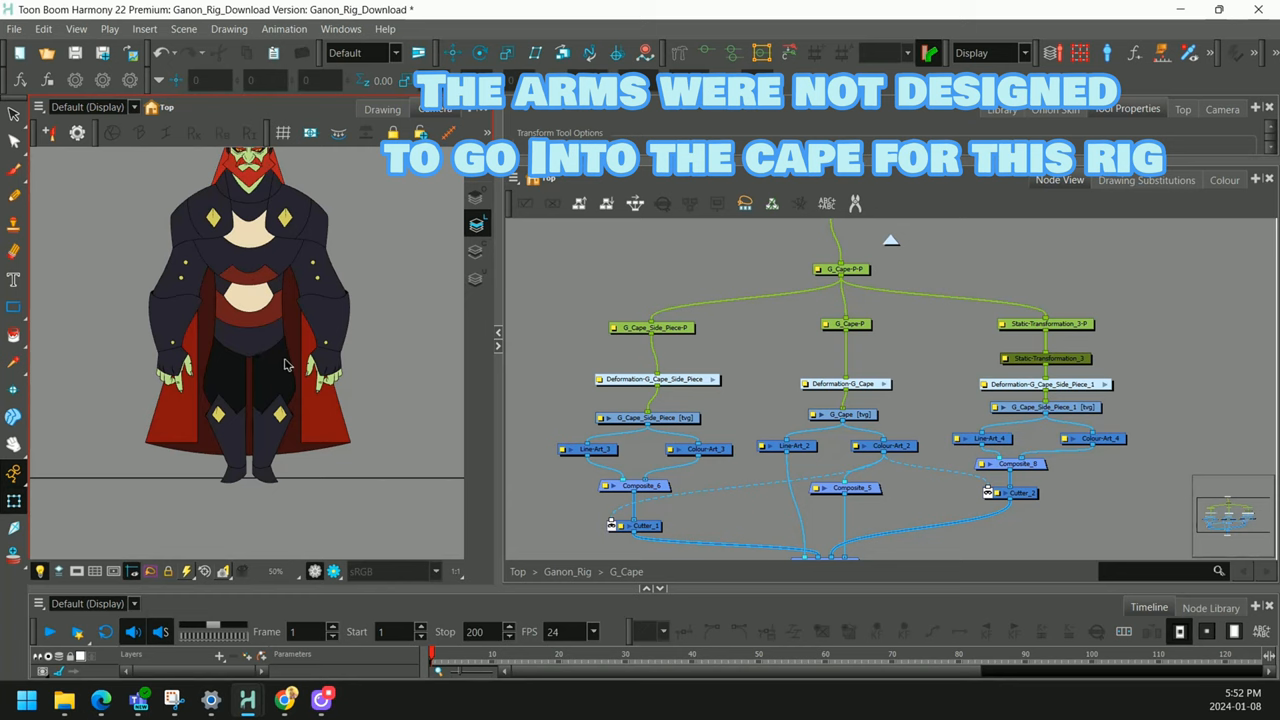
mouse_move(278, 388)
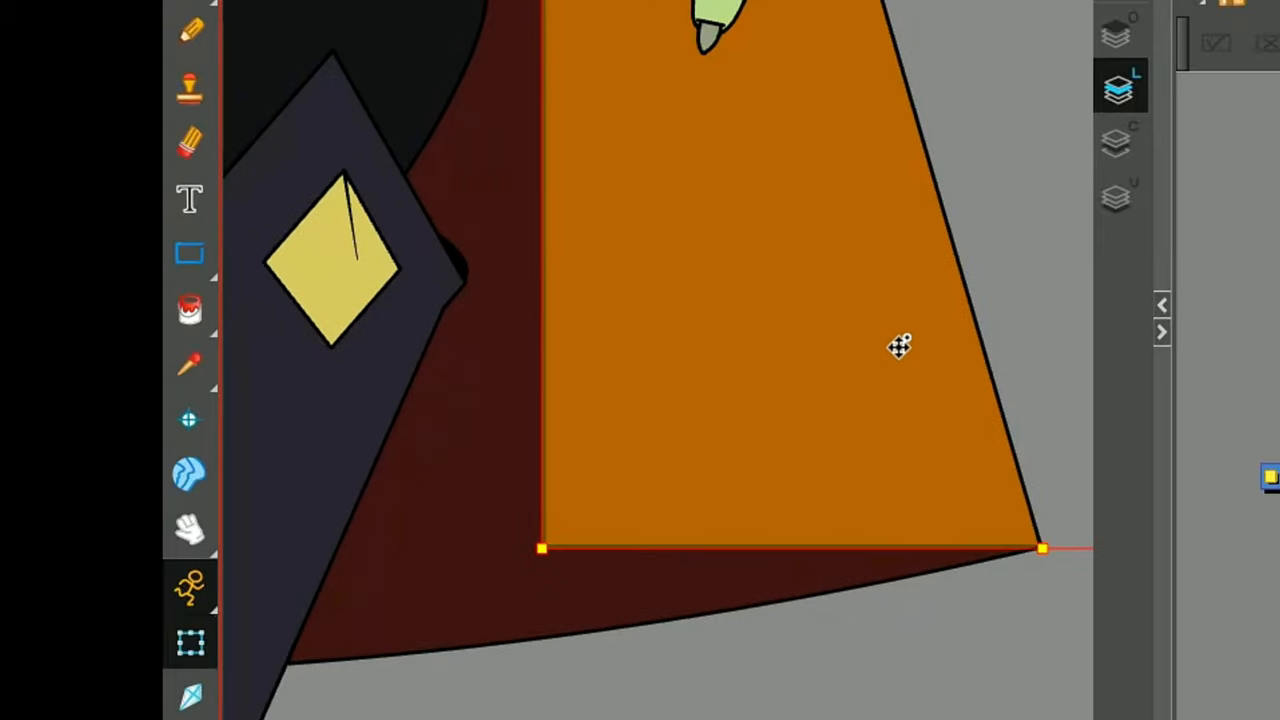
mouse_move(444, 568)
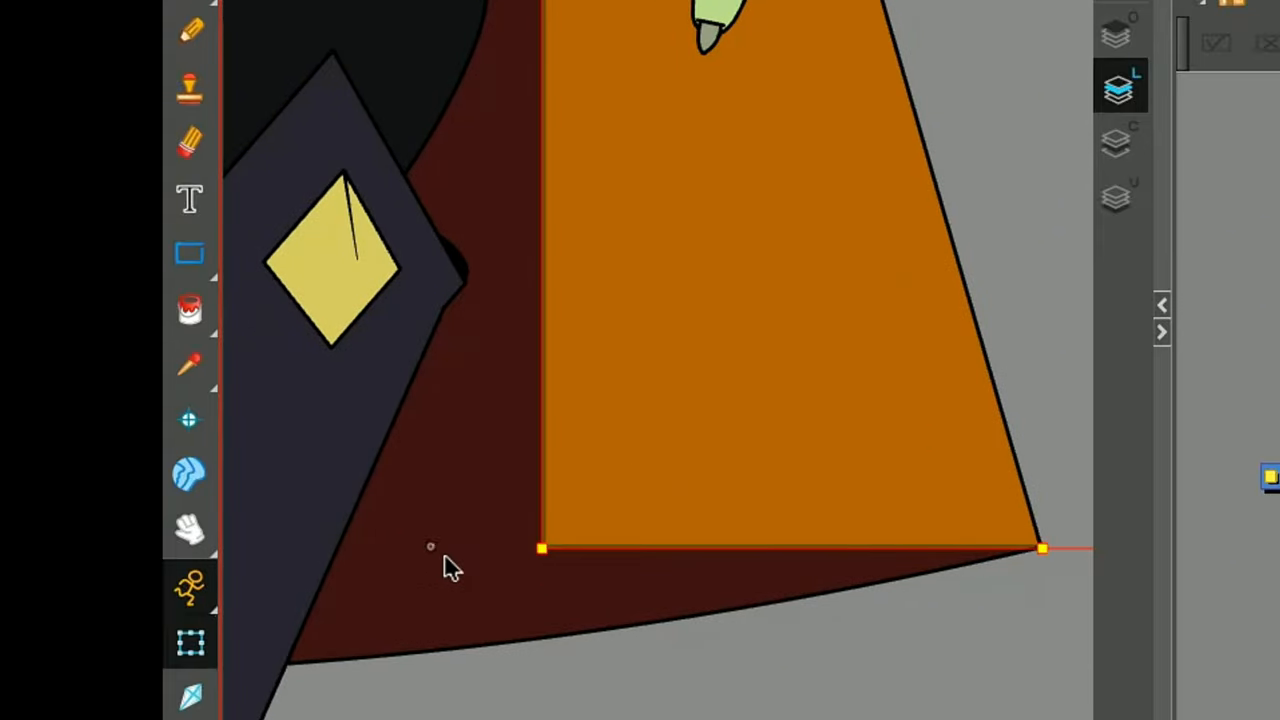
mouse_move(710, 390)
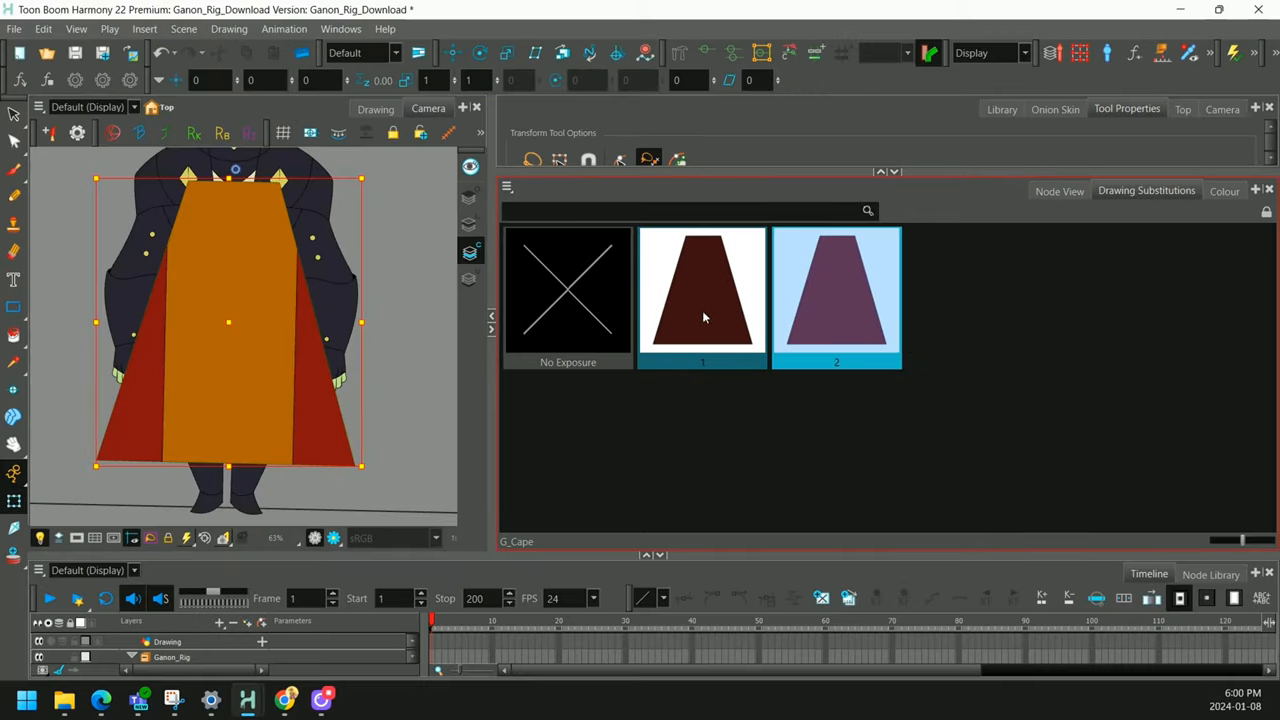
click(836, 290)
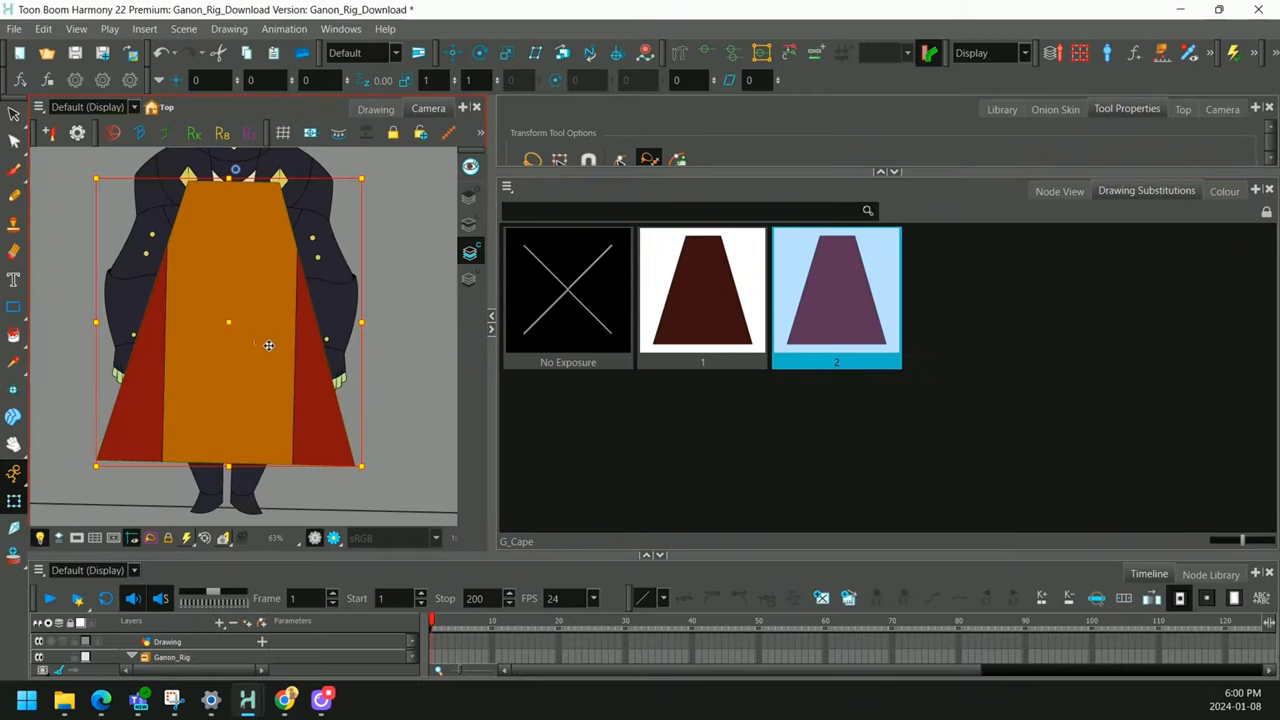
click(702, 290)
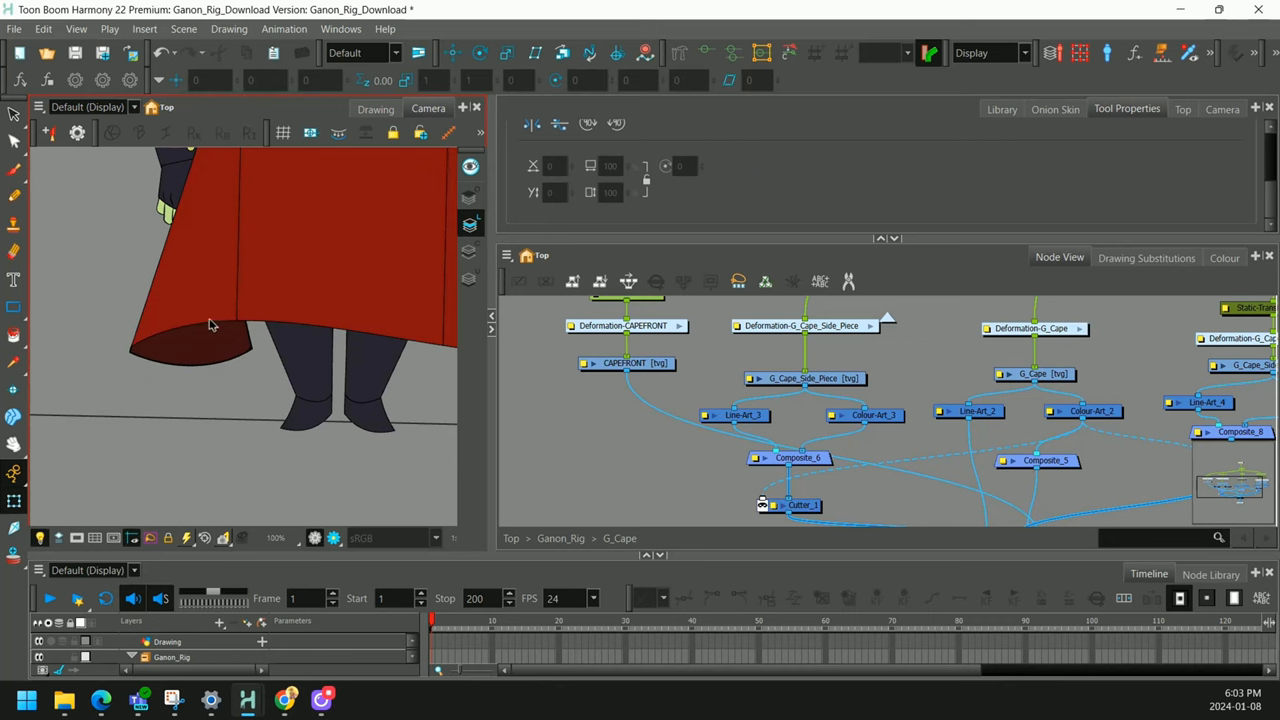
- Add a blank drawing 2 to CAPEFRONT's Drawing Substitutions beside the bar drawing
click(1146, 256)
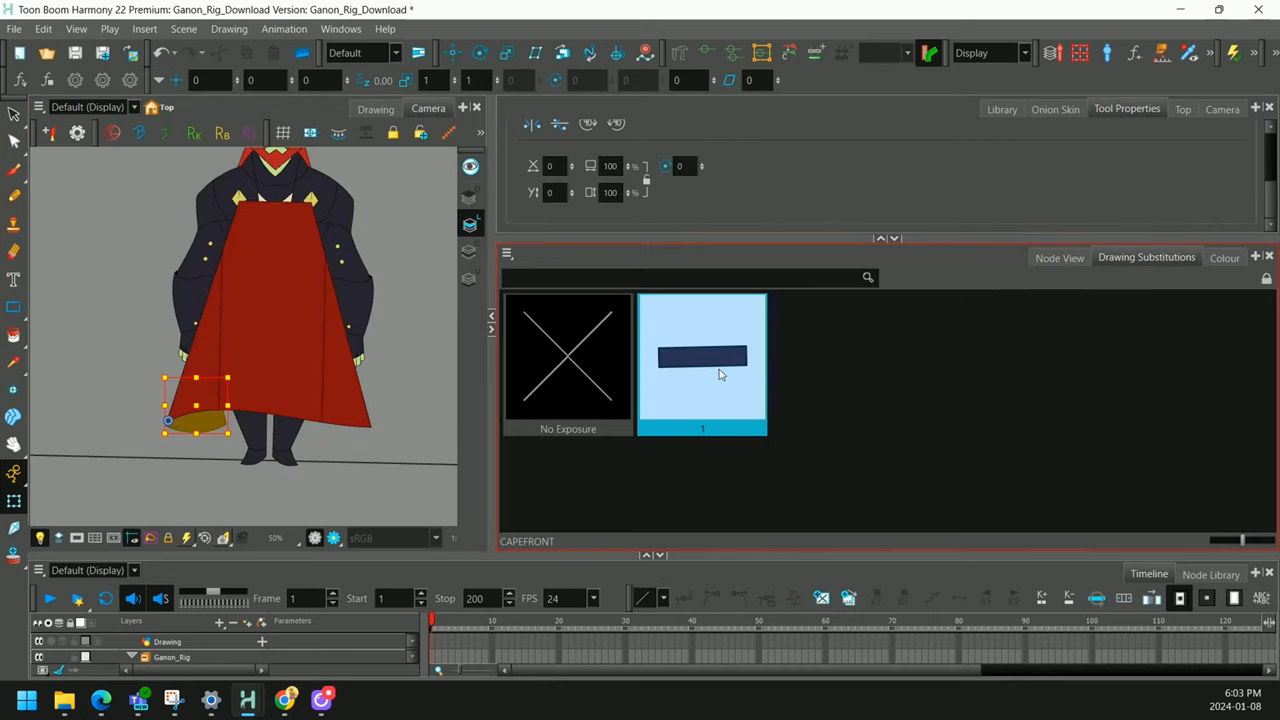
click(836, 360)
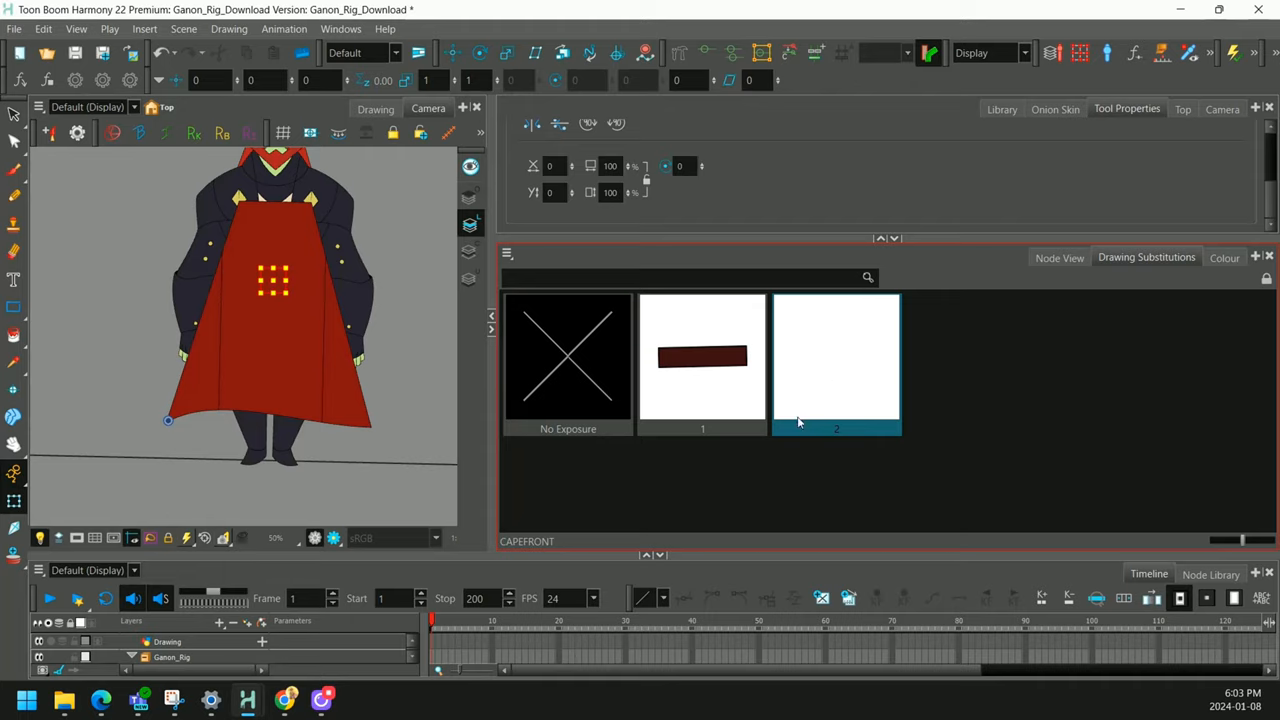